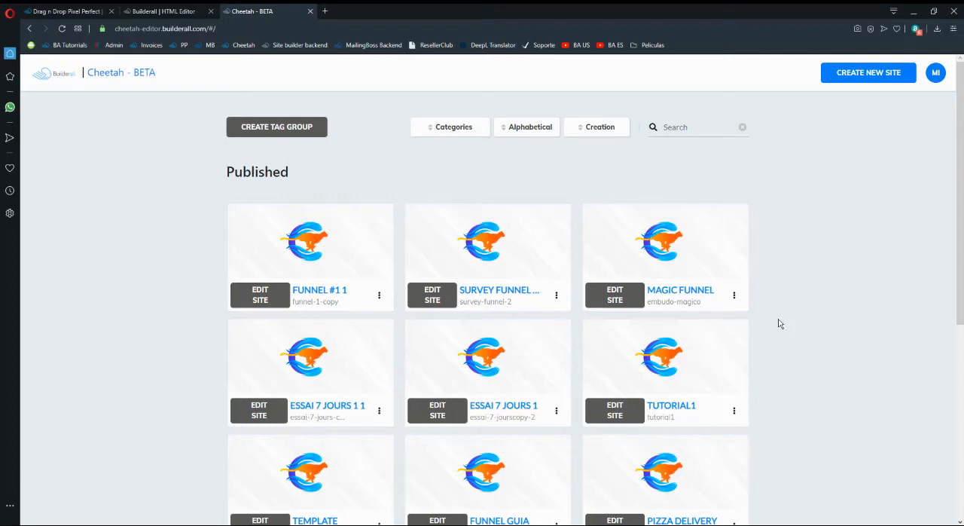
# Go to page 2 of the published sites list, where Funnel #1 and TEST appear.
pyautogui.scroll(-3)
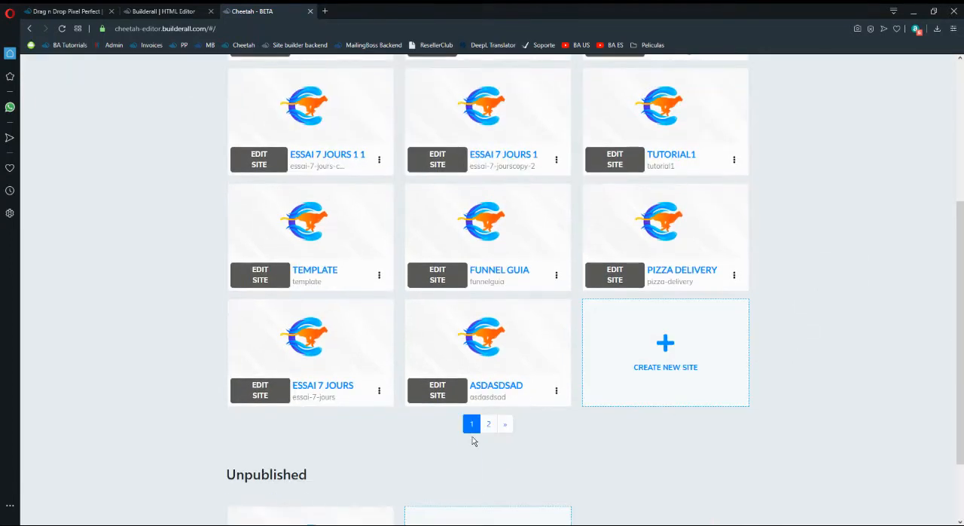
pyautogui.click(488, 423)
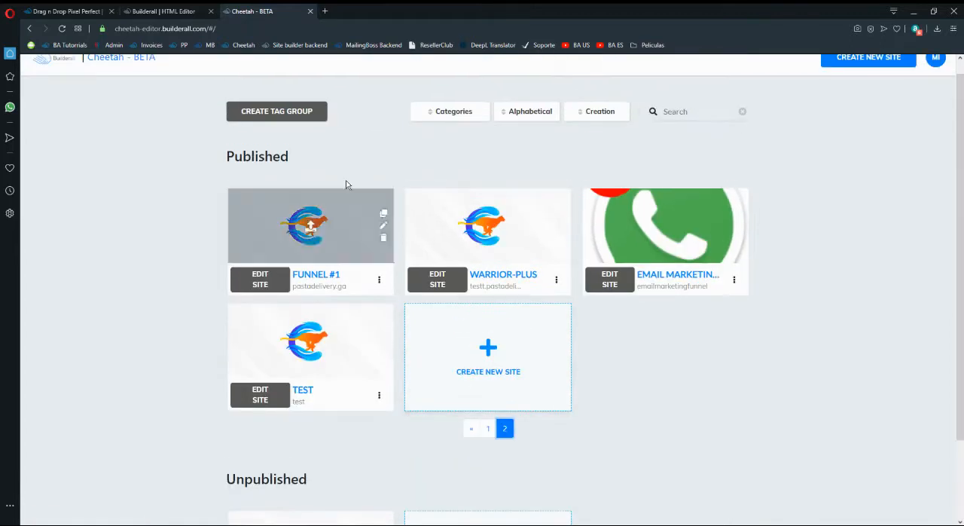
pyautogui.moveTo(359, 218)
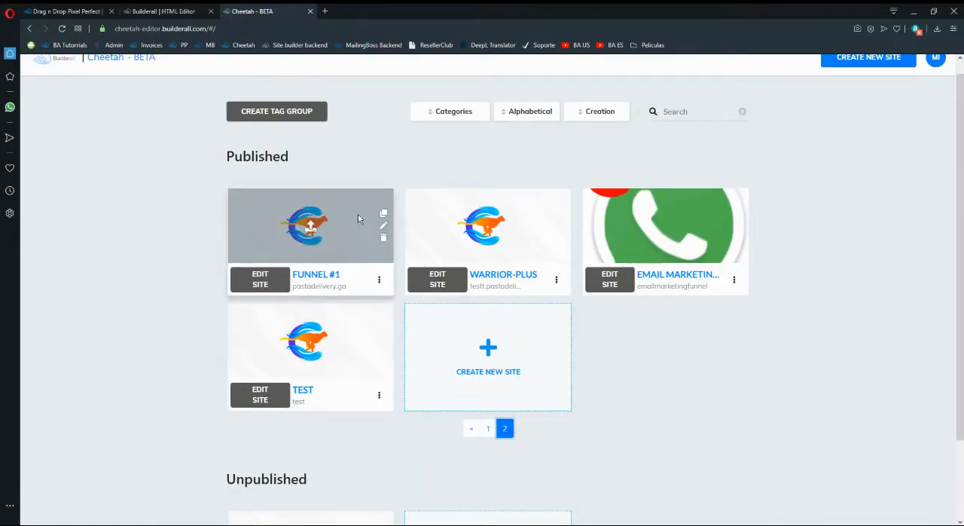
pyautogui.moveTo(338, 235)
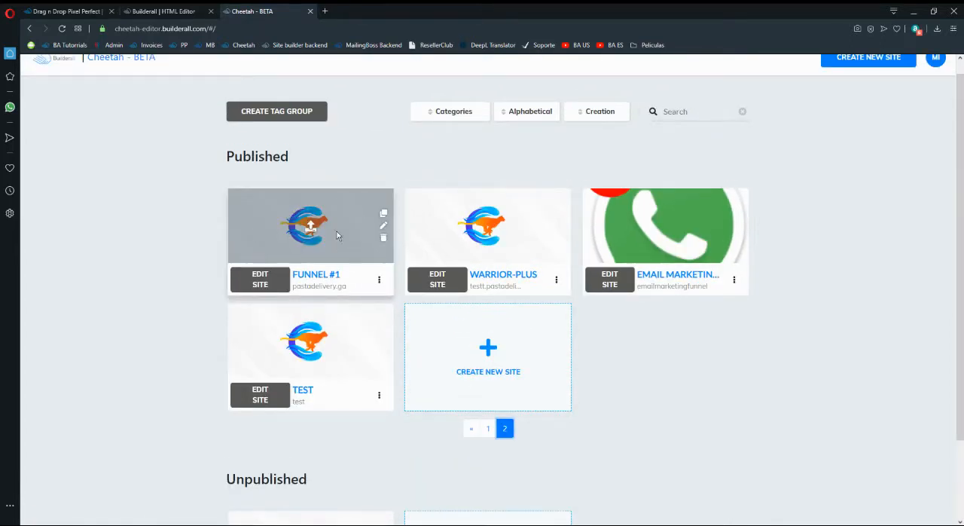
pyautogui.moveTo(289, 250)
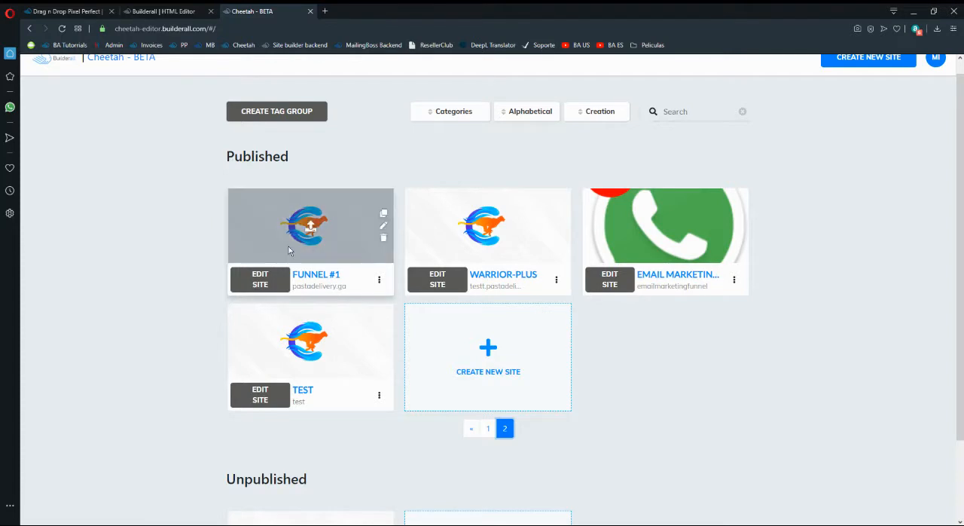
pyautogui.moveTo(310, 226)
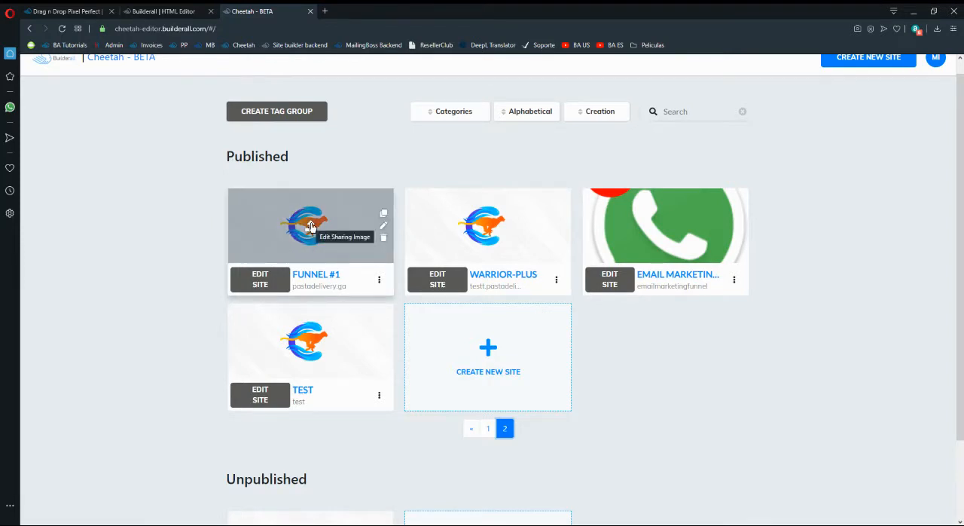
# View Funnel #1's pages, then open the TEST site for editing (pages Home, Test1, Test2).
pyautogui.click(259, 278)
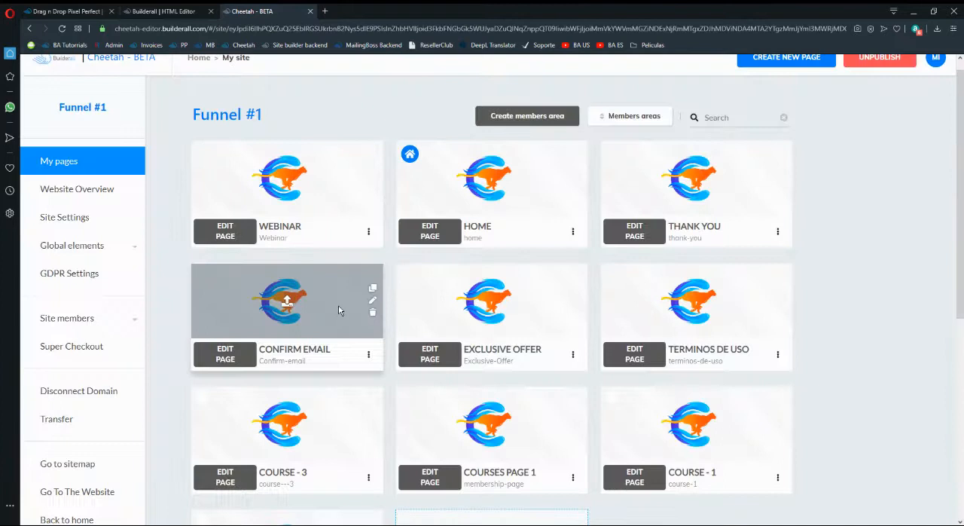
pyautogui.moveTo(682, 168)
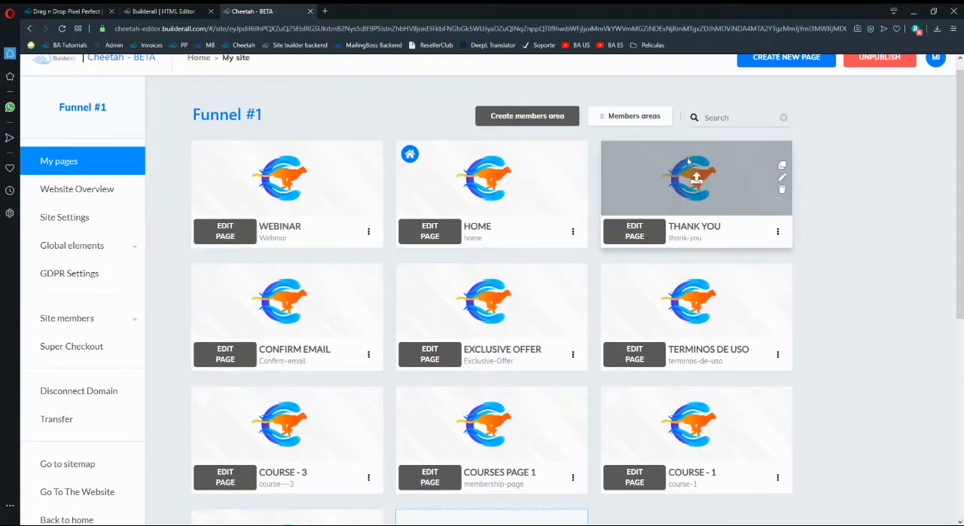
pyautogui.moveTo(799, 242)
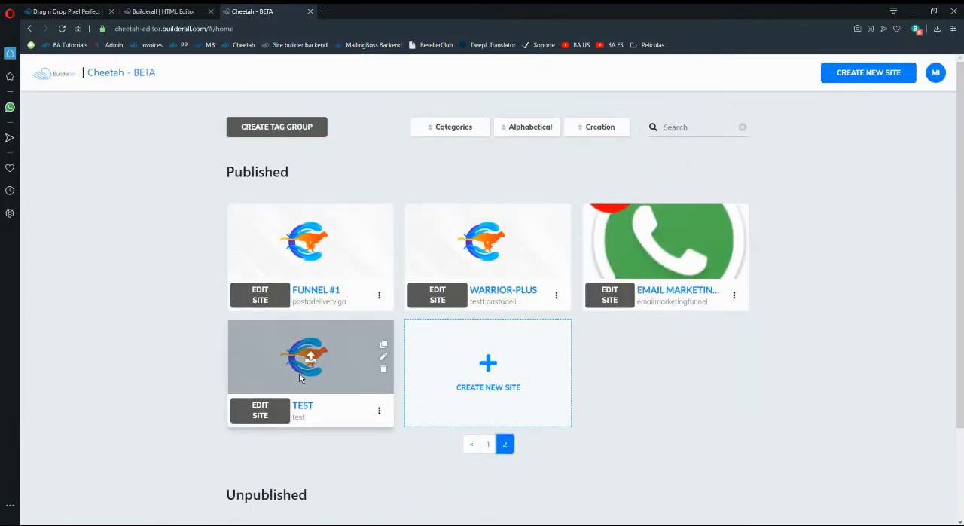
pyautogui.scroll(-3)
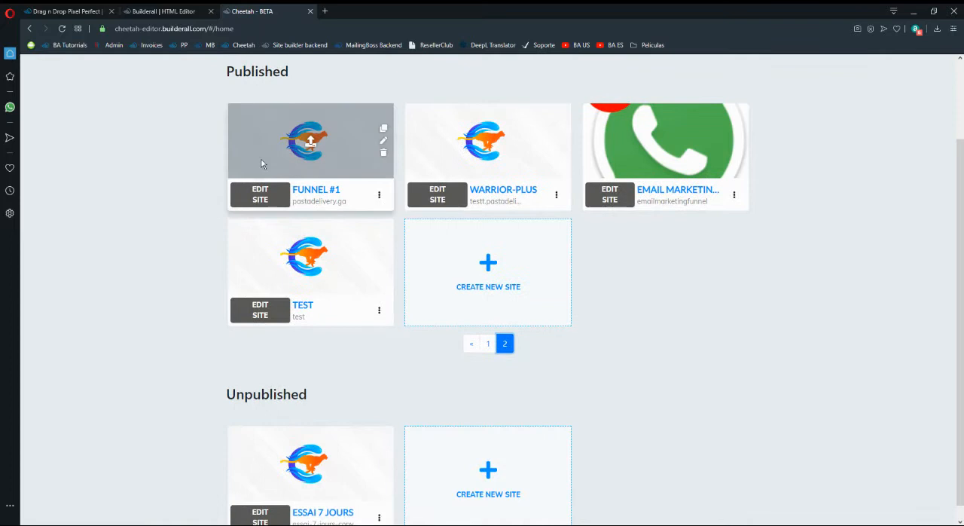
pyautogui.moveTo(259, 310)
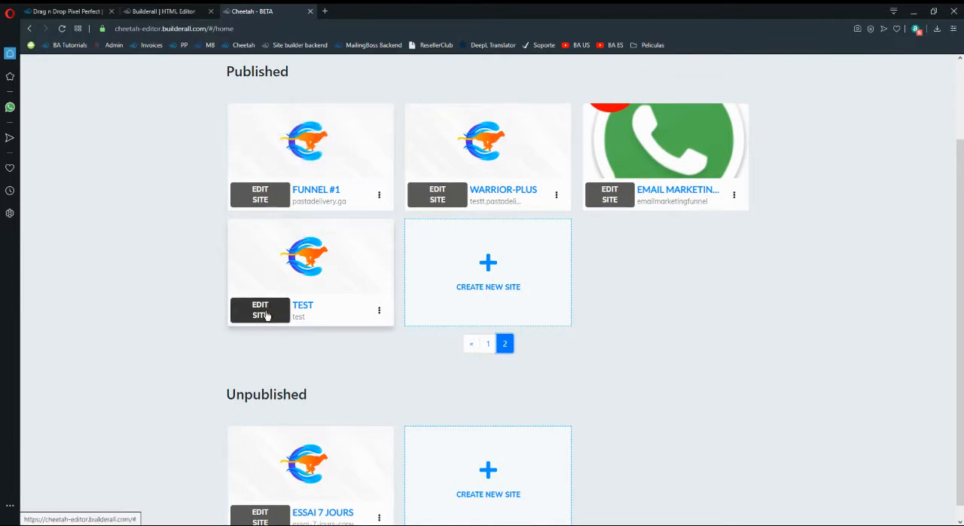
pyautogui.click(259, 310)
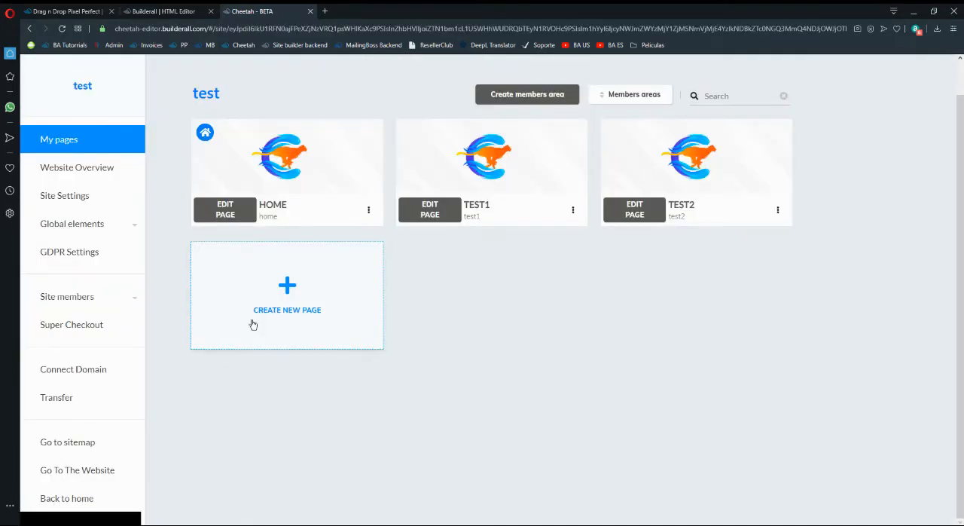
# Start a new page in the test site and choose Page templates as its source.
pyautogui.click(286, 295)
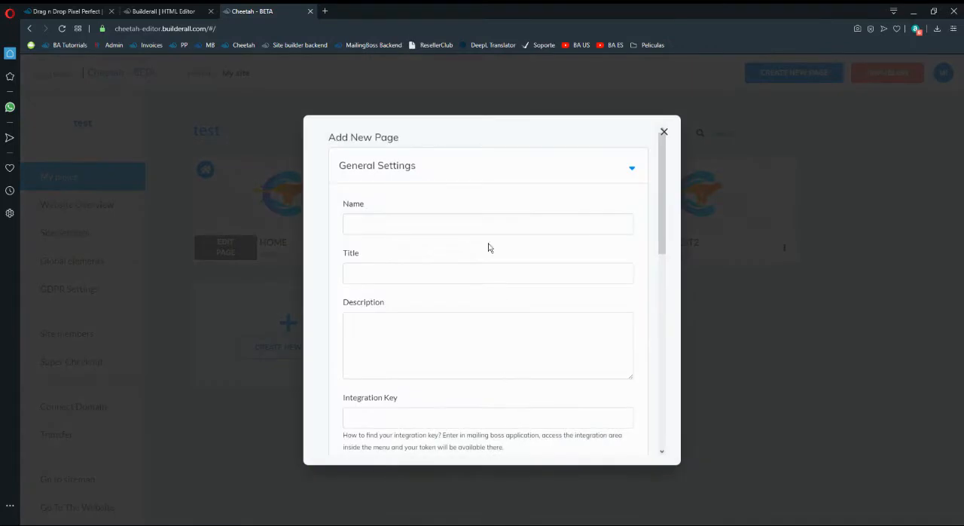
pyautogui.scroll(-3)
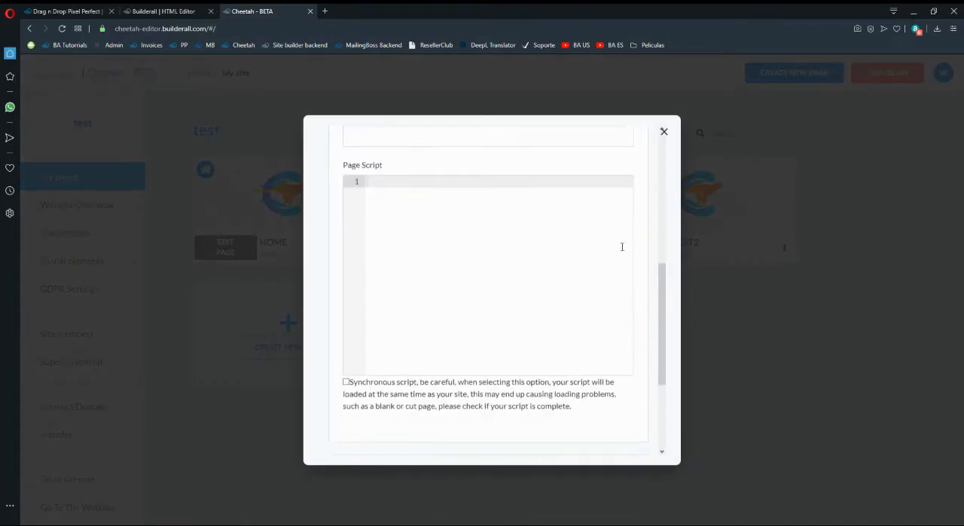
pyautogui.scroll(-3)
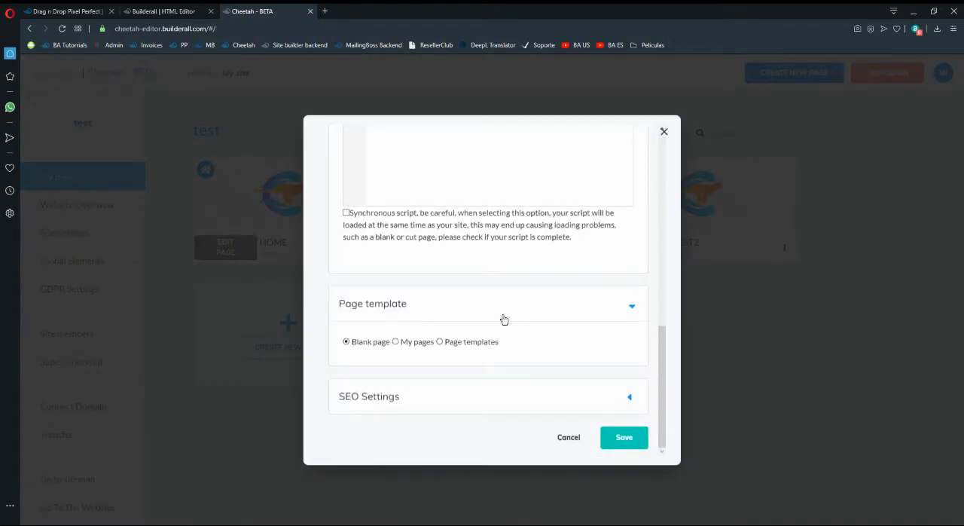
pyautogui.click(397, 341)
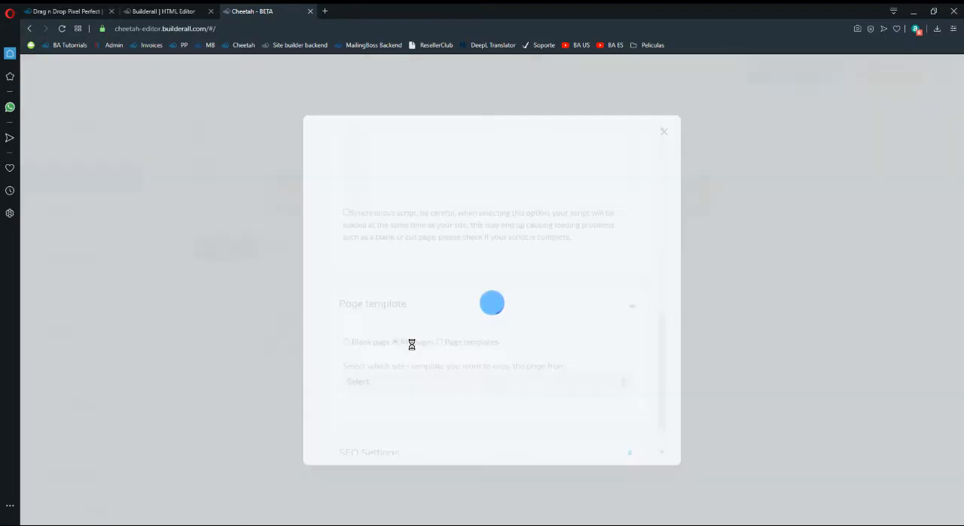
pyautogui.click(440, 341)
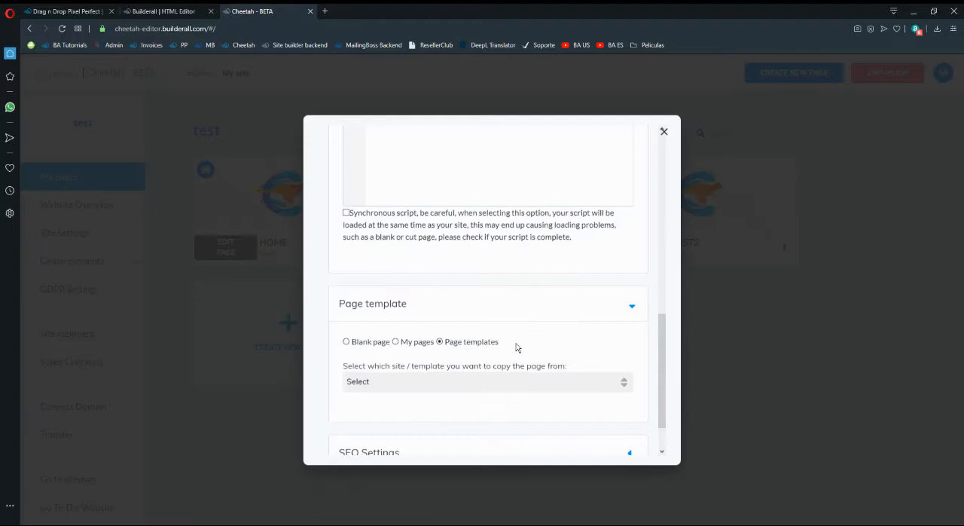
# Browse the templates list, then switch the new page's source to 'My pages'.
pyautogui.click(488, 381)
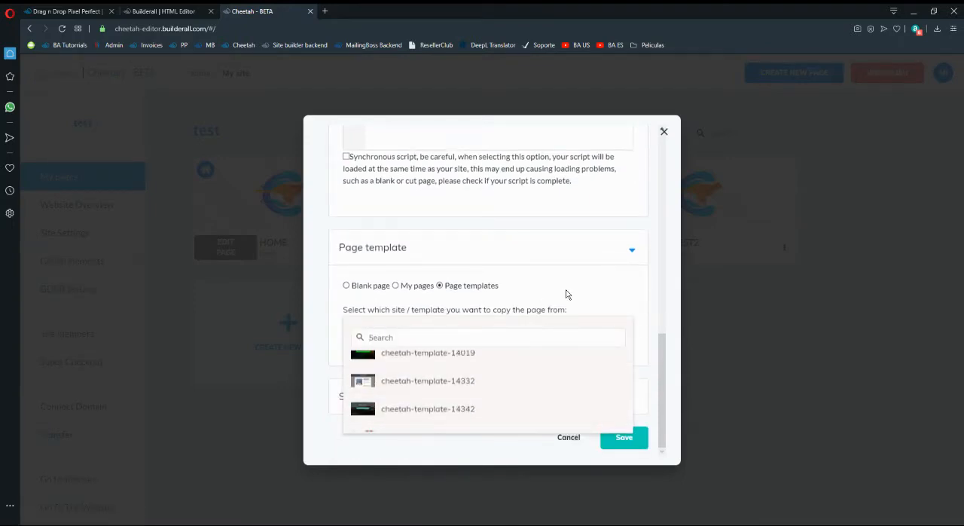
pyautogui.scroll(-3)
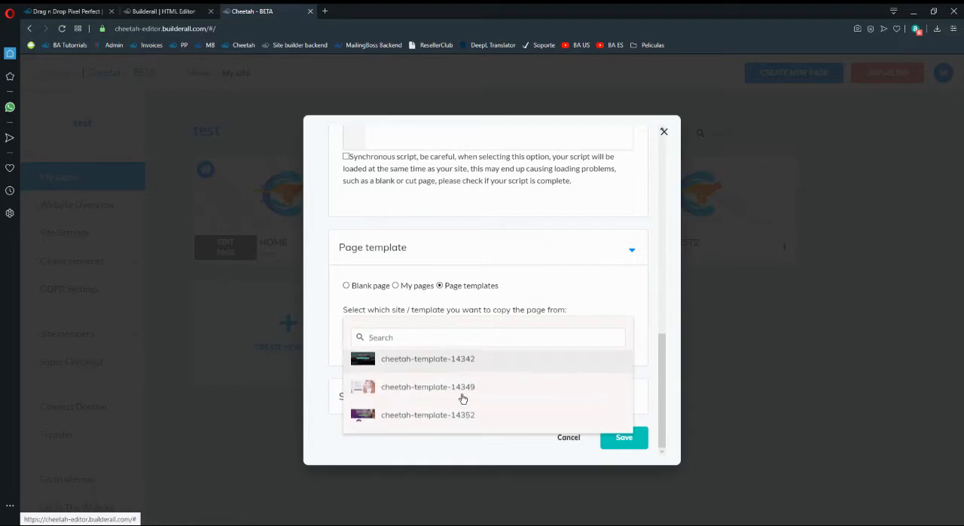
pyautogui.scroll(-3)
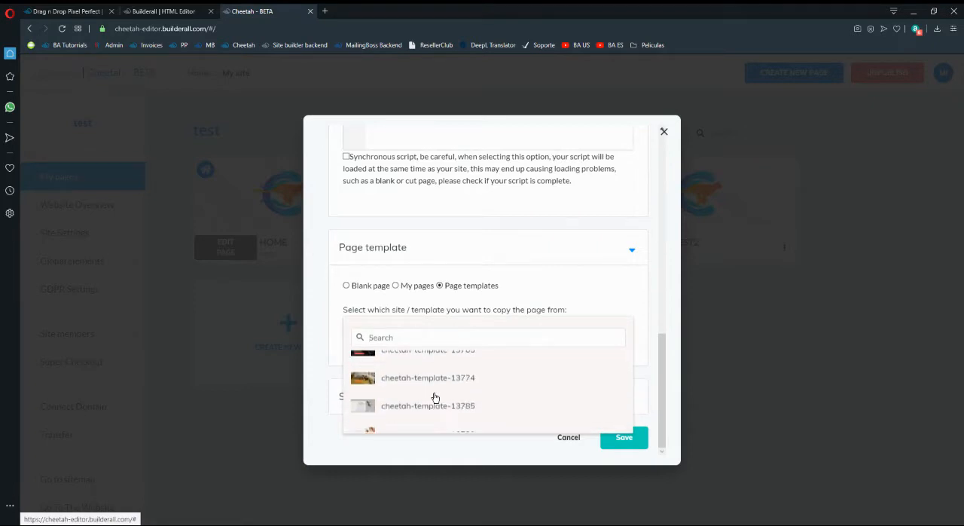
pyautogui.click(395, 285)
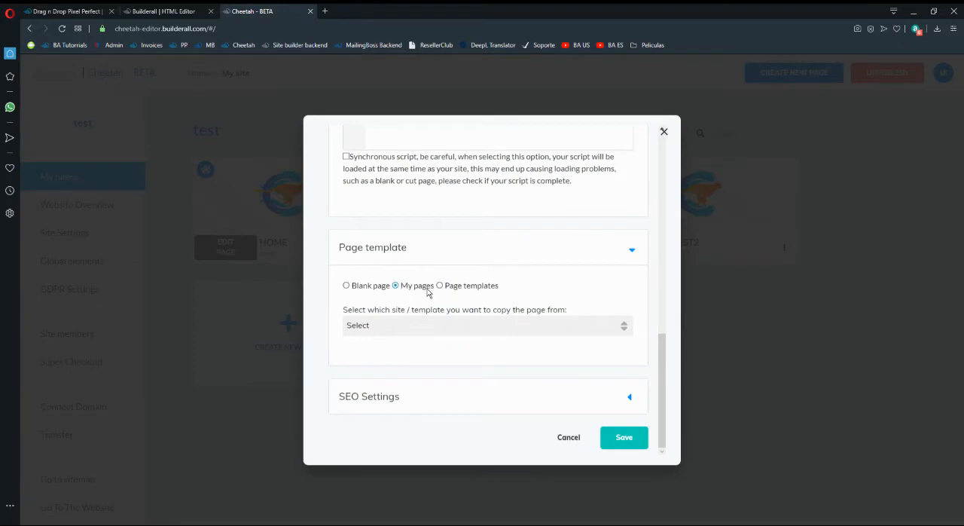
# Choose Funnel #1 as the source site and its Thank-You page as the page to copy.
pyautogui.click(488, 325)
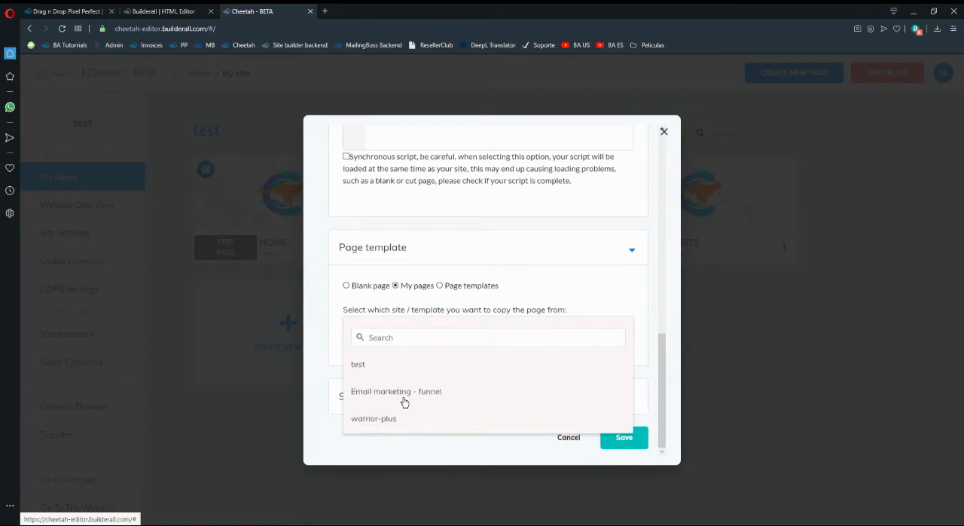
pyautogui.scroll(-3)
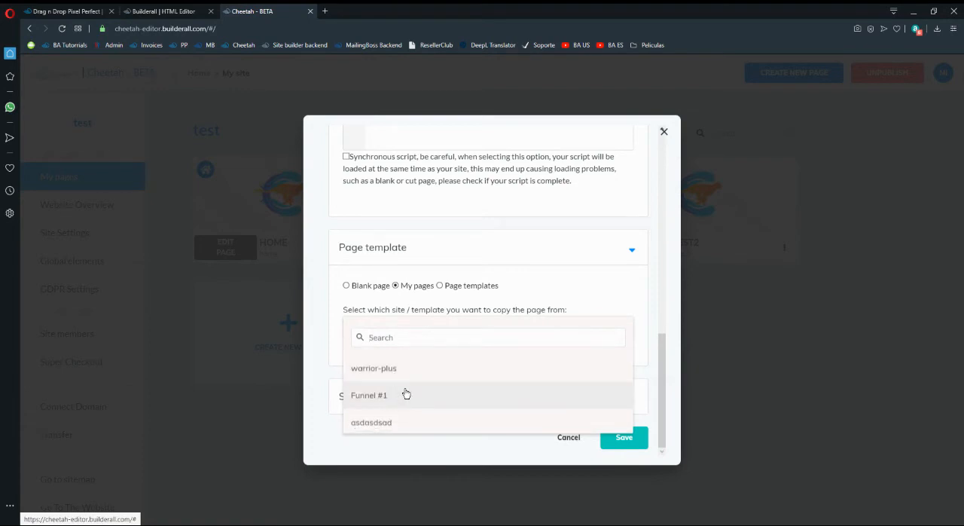
pyautogui.click(367, 395)
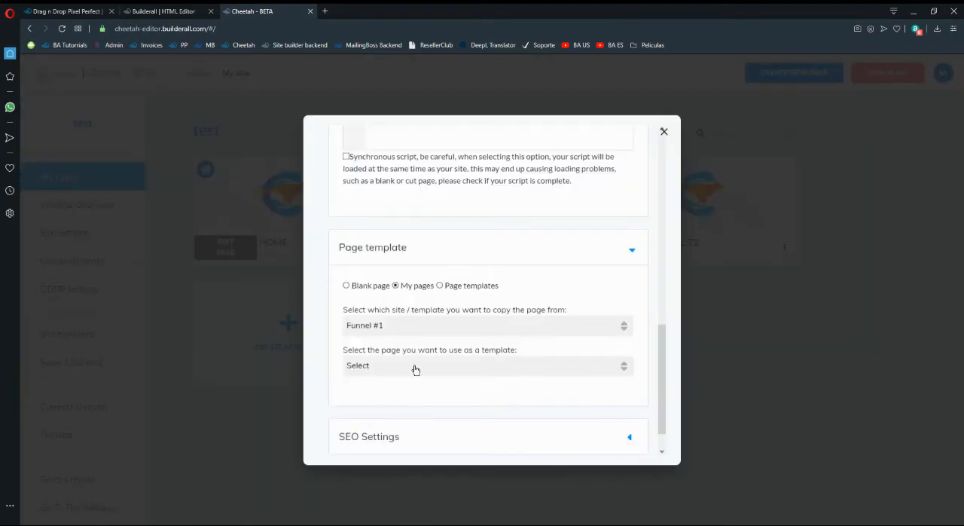
pyautogui.click(488, 326)
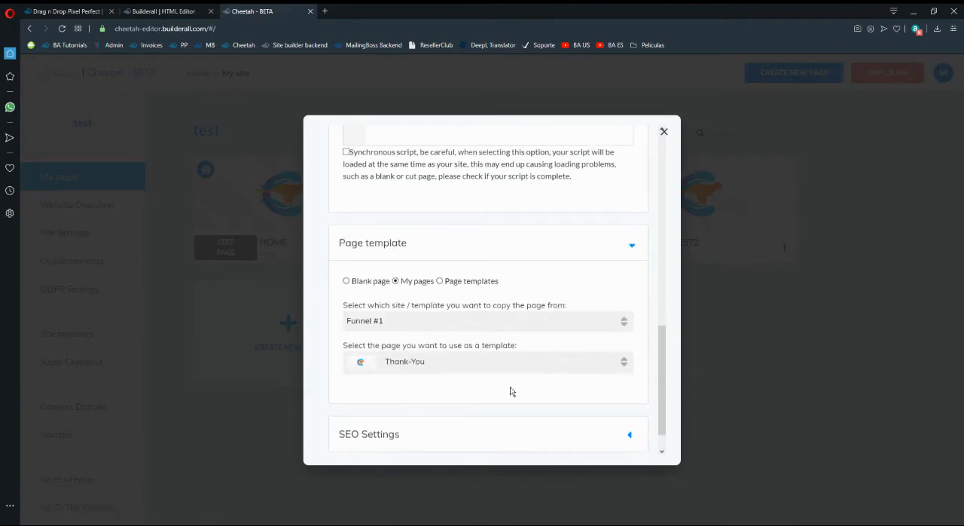
pyautogui.scroll(-3)
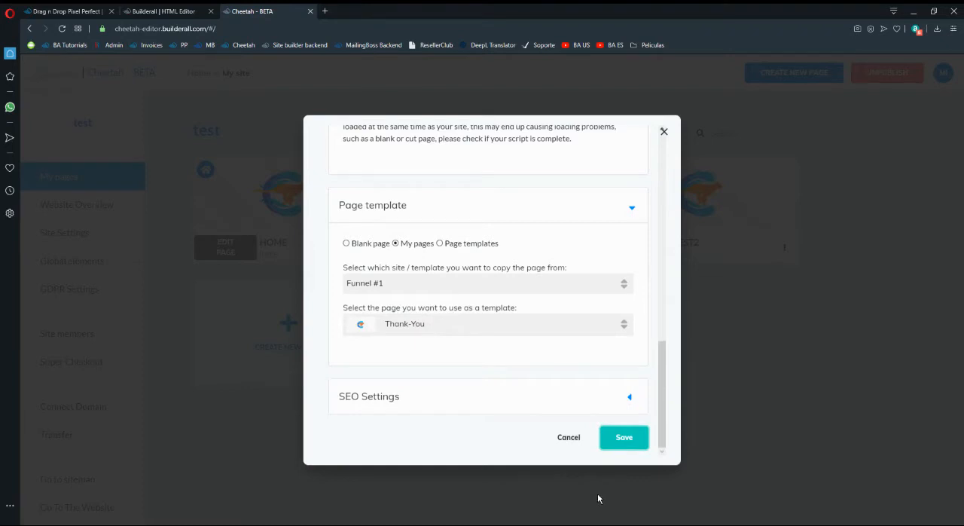
pyautogui.moveTo(630, 359)
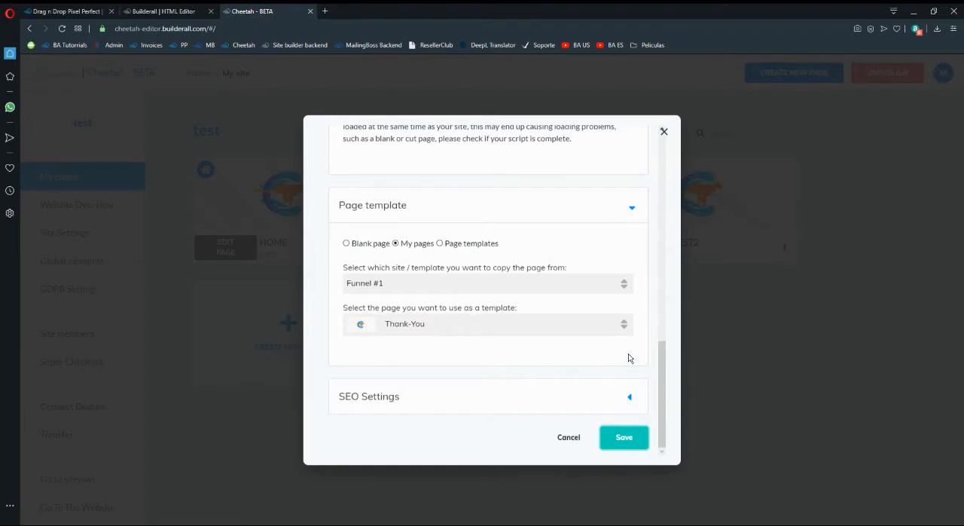
pyautogui.moveTo(621, 363)
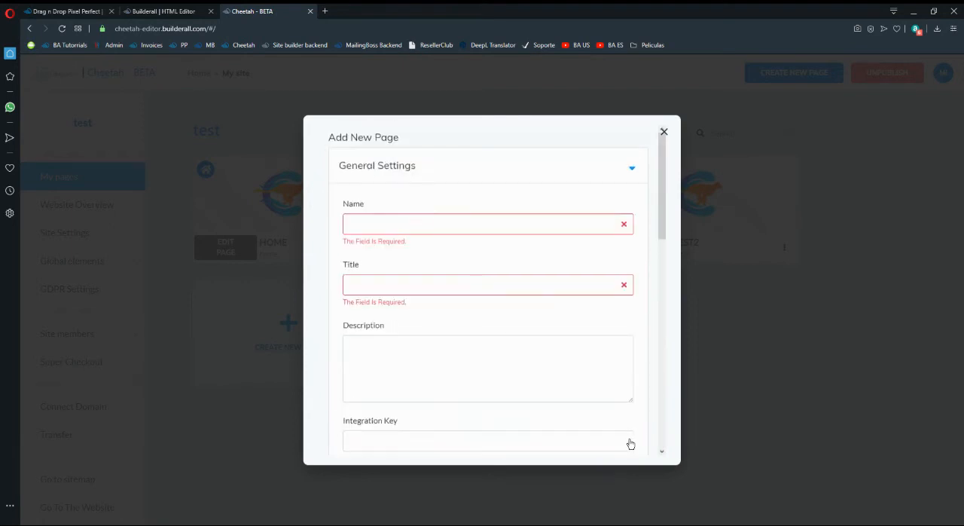
# Name the page 'Thank you page', title it 'Thank you', and save to create it.
pyautogui.click(483, 223)
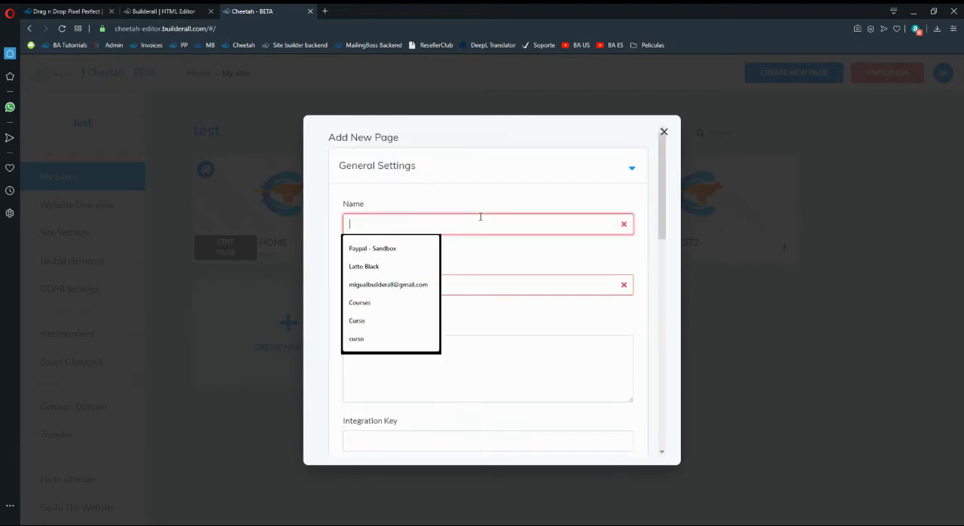
pyautogui.write('Thank you page')
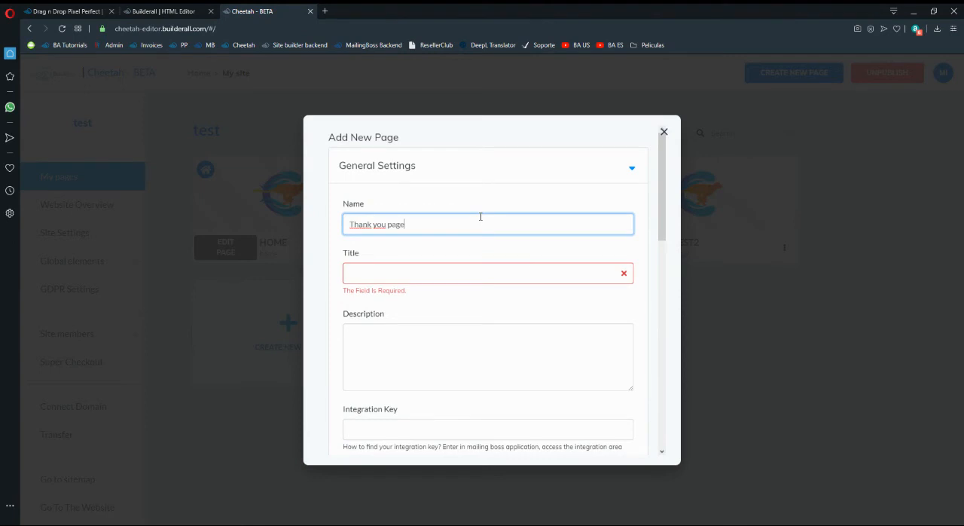
pyautogui.write('Thank you')
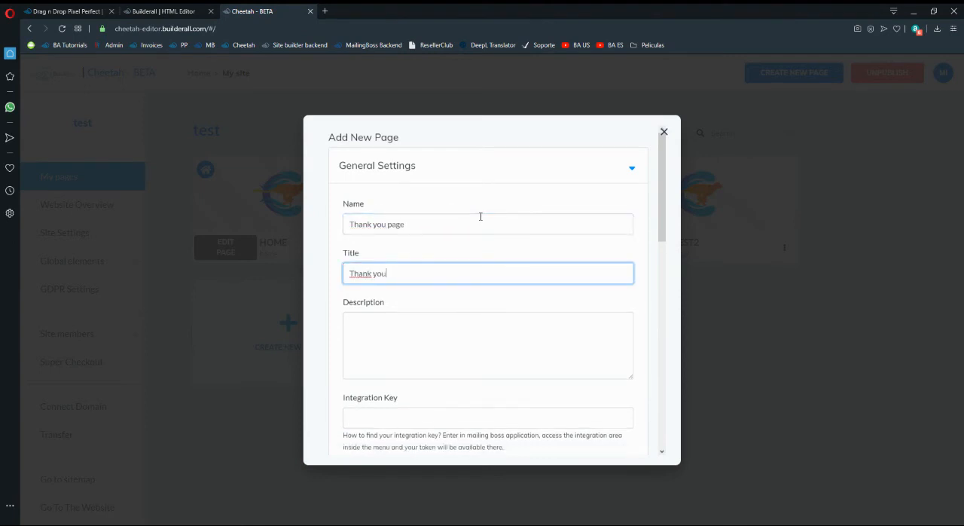
pyautogui.write('p')
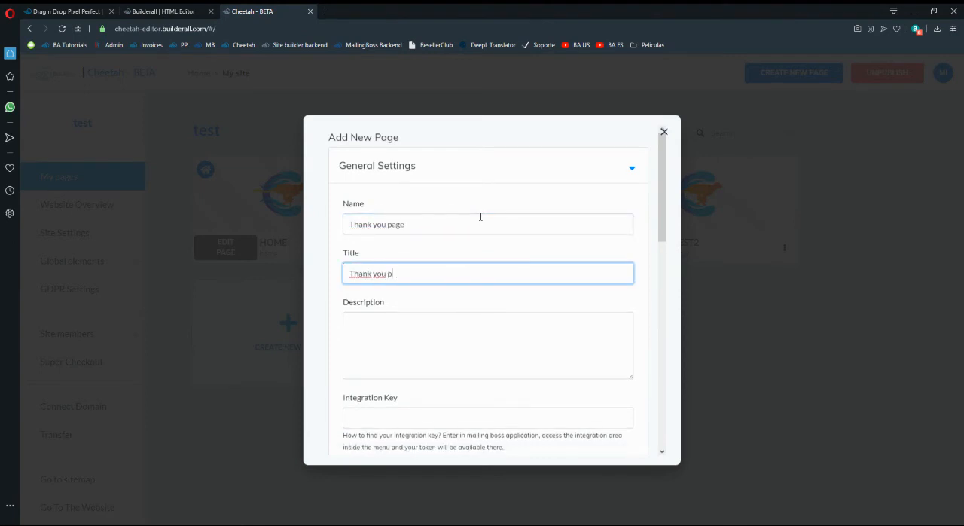
pyautogui.click(621, 437)
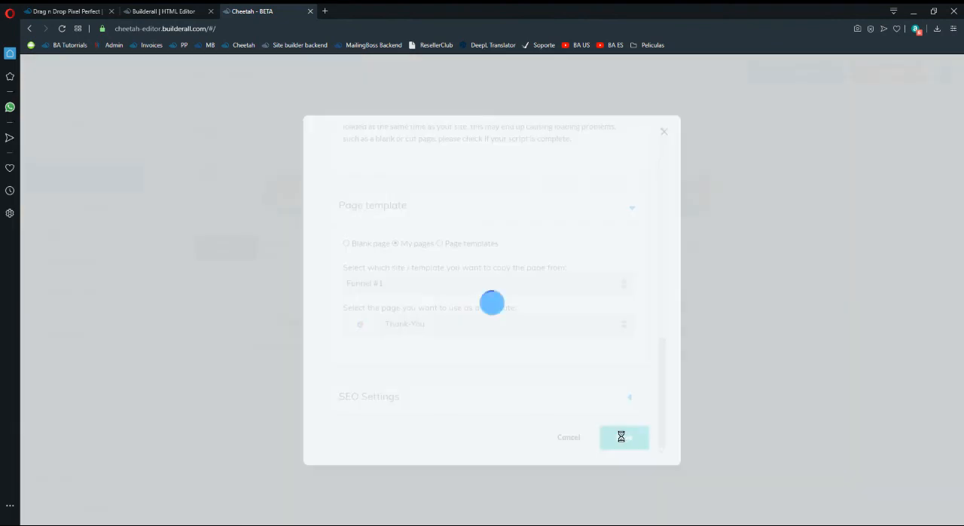
pyautogui.click(623, 437)
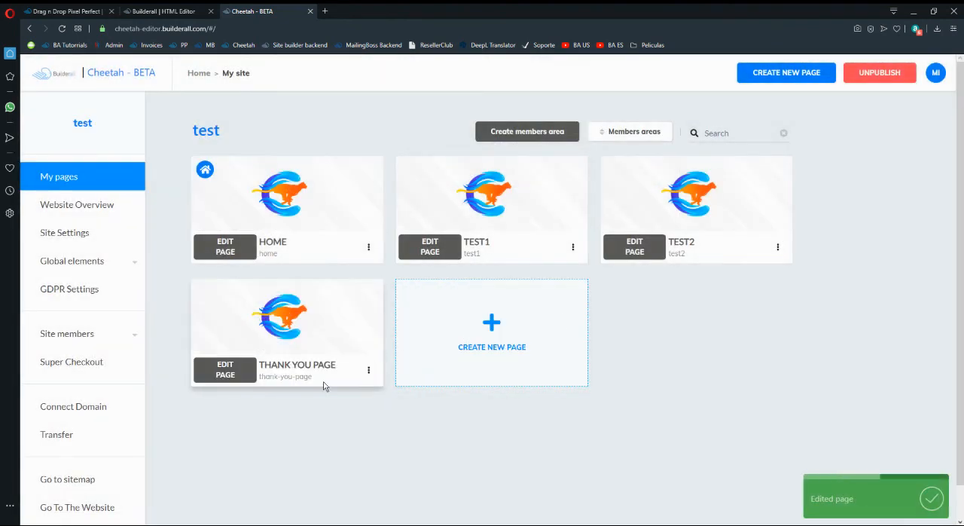
# Open the new Thank you page in Cheetah's editor.
pyautogui.click(224, 370)
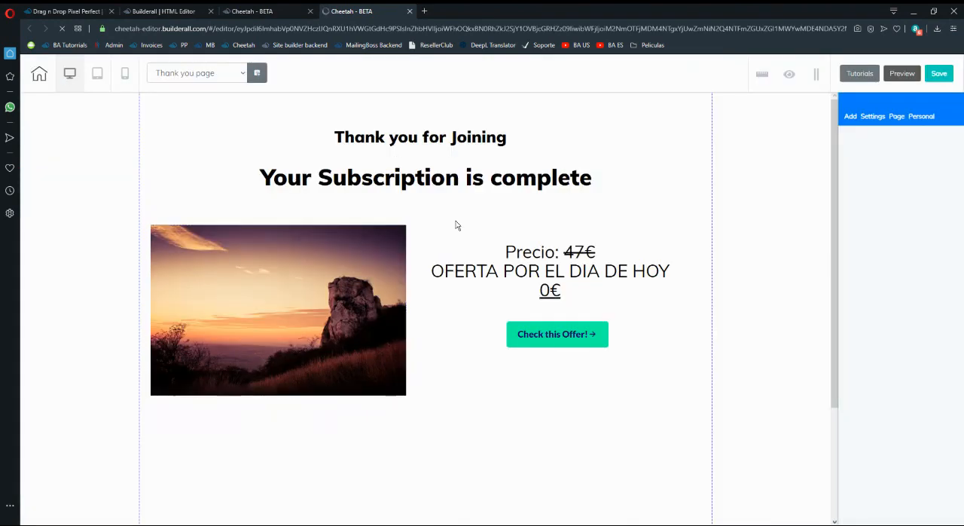
pyautogui.moveTo(669, 390)
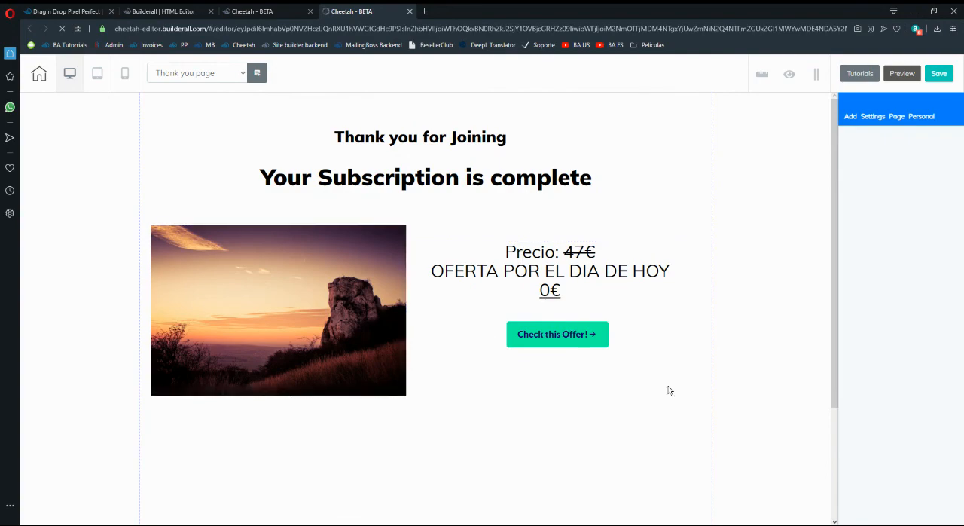